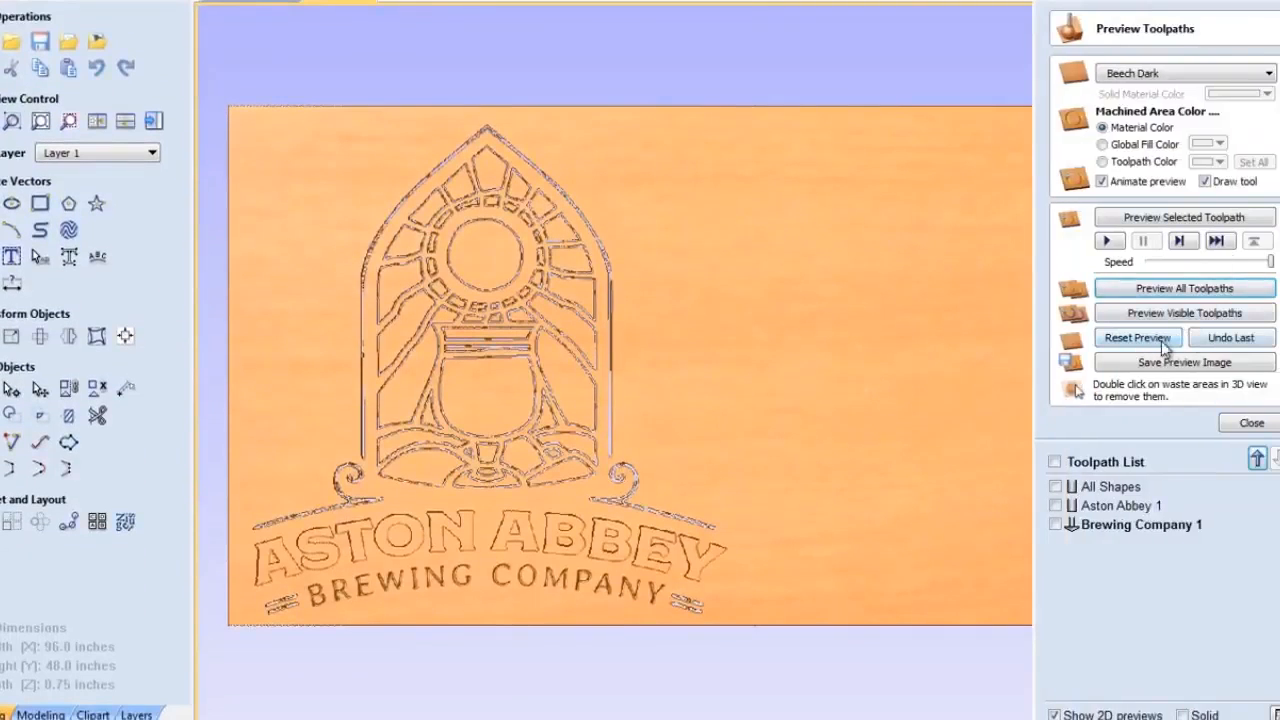
- Reset the 3D preview, simulate all toolpaths carving the Aston Abbey logo, then clear the board again
left_click(1136, 336)
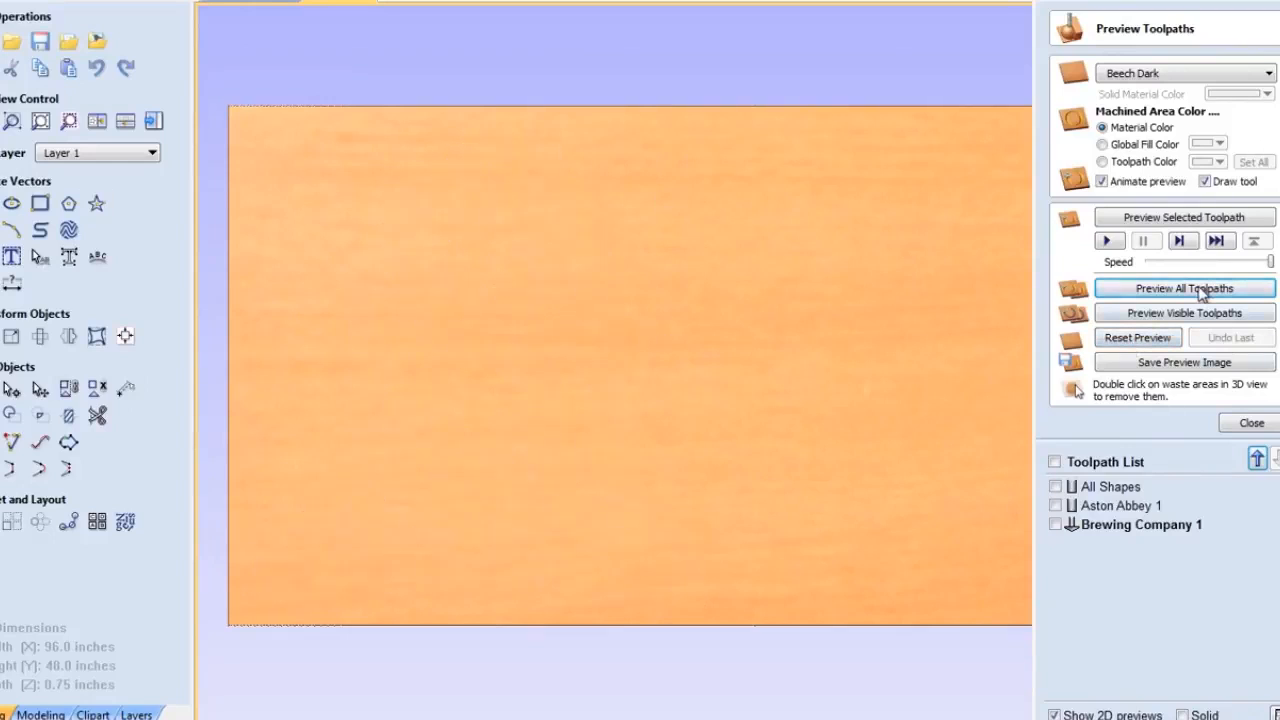
left_click(1184, 288)
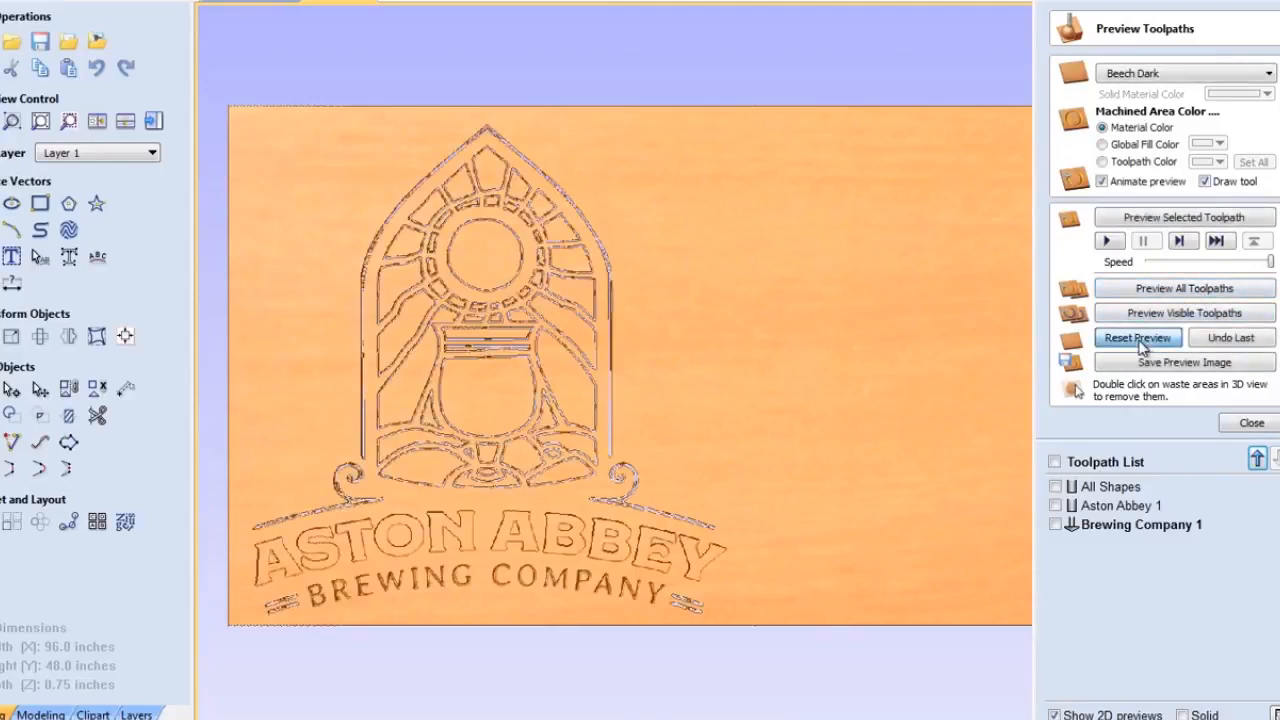
left_click(1136, 336)
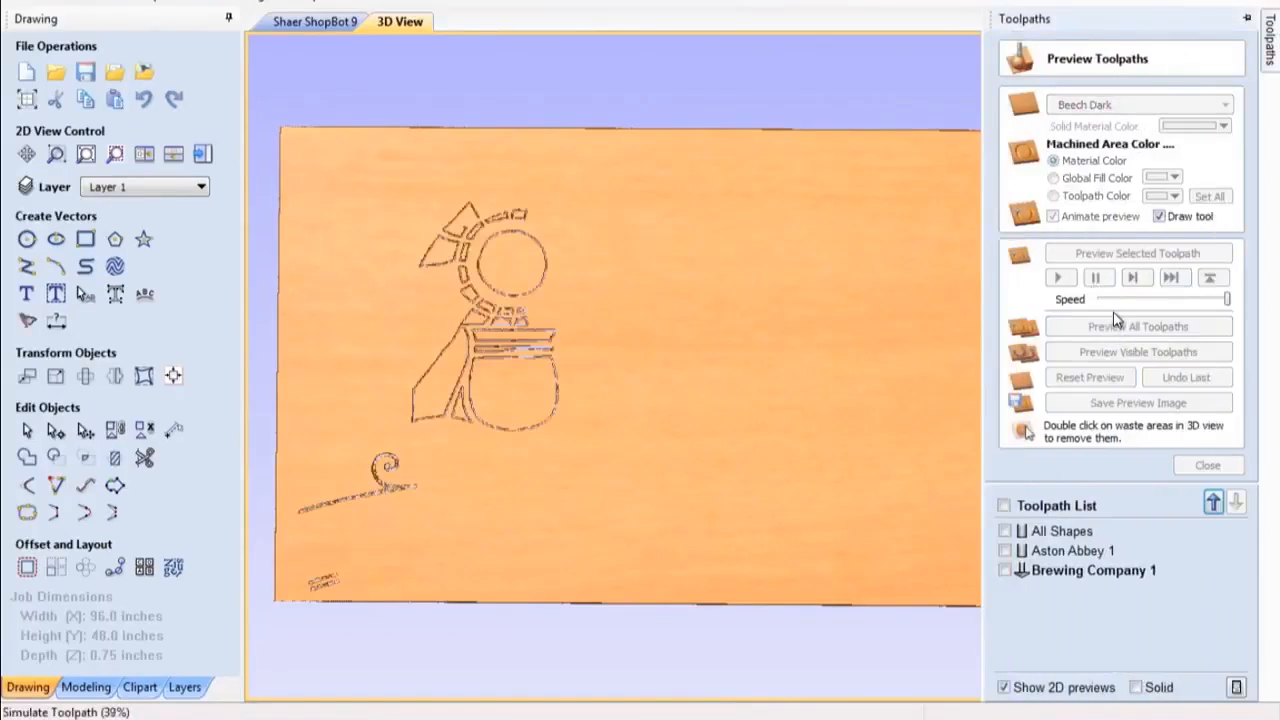
- Lower the animation speed and replay the full-sign carving simulation from a blank board
left_click(1136, 326)
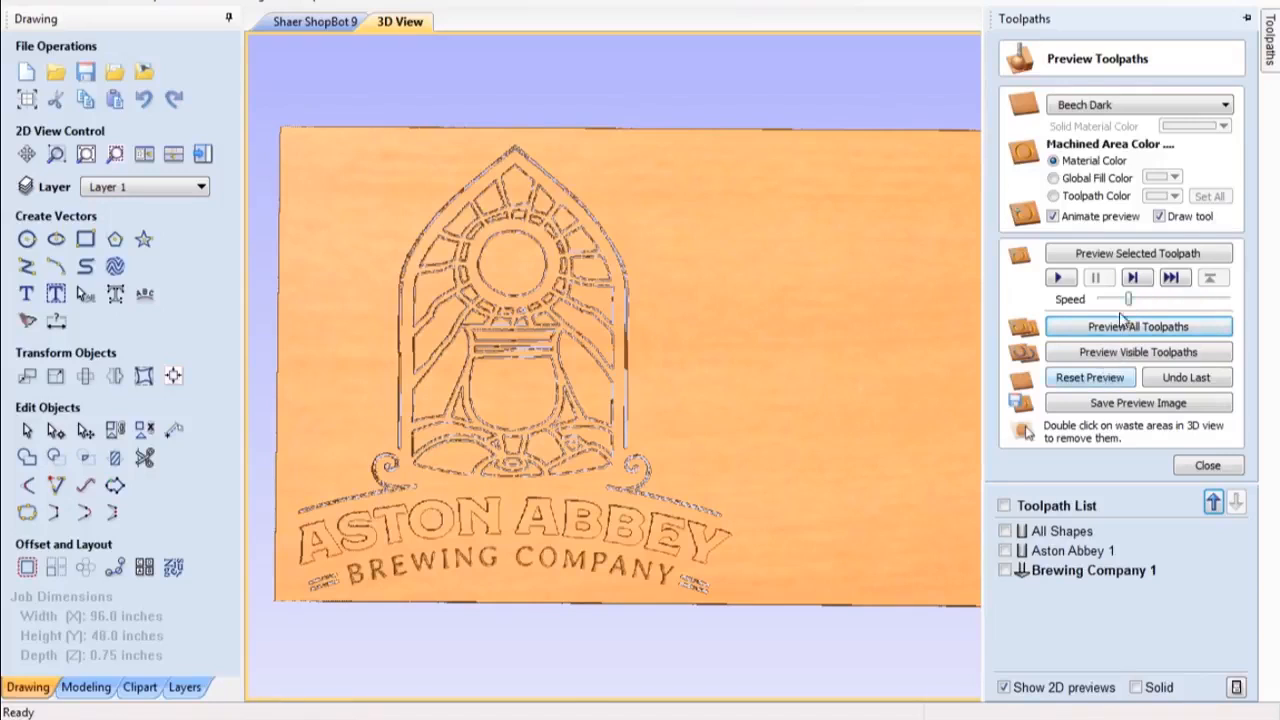
left_click(1088, 376)
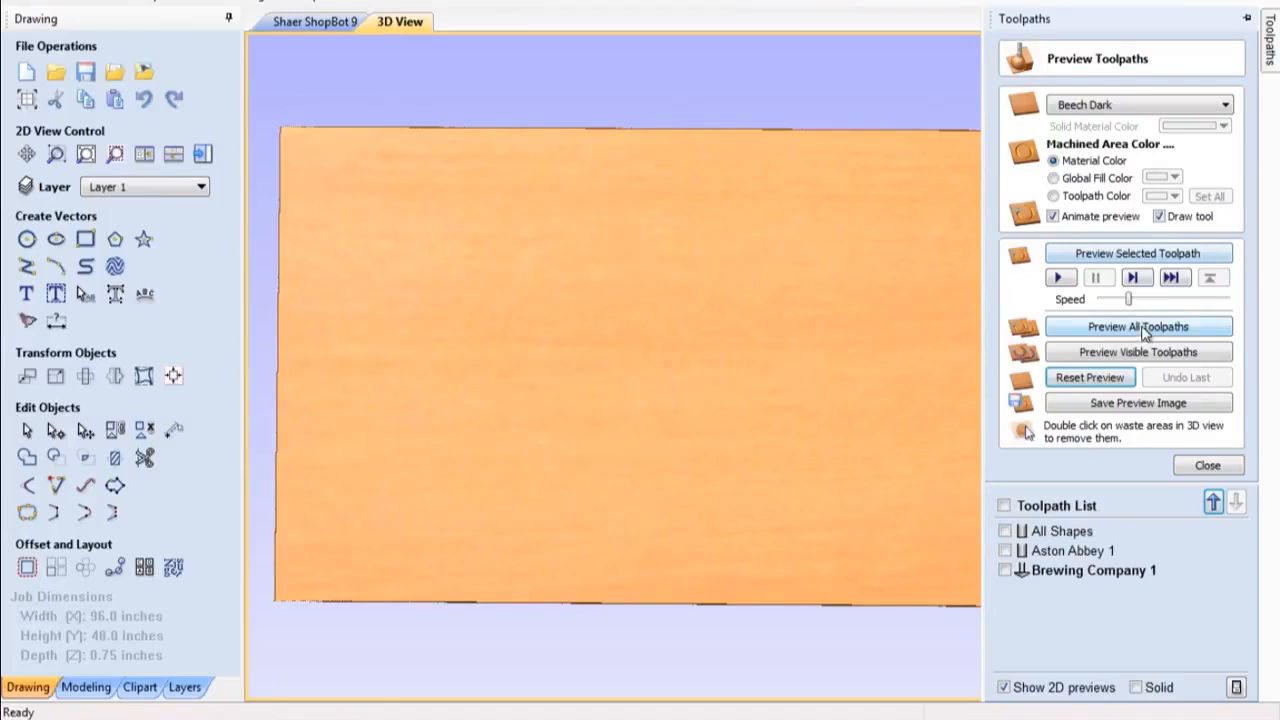
left_click(1136, 326)
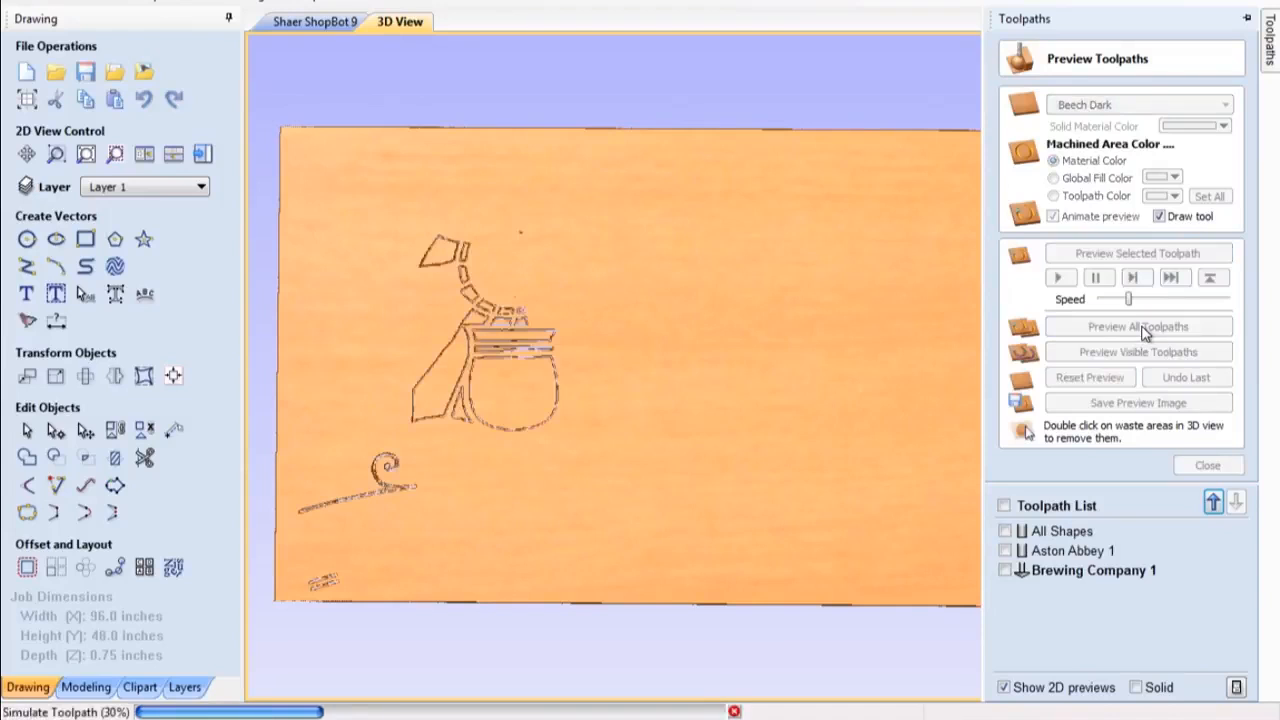
left_click(1136, 326)
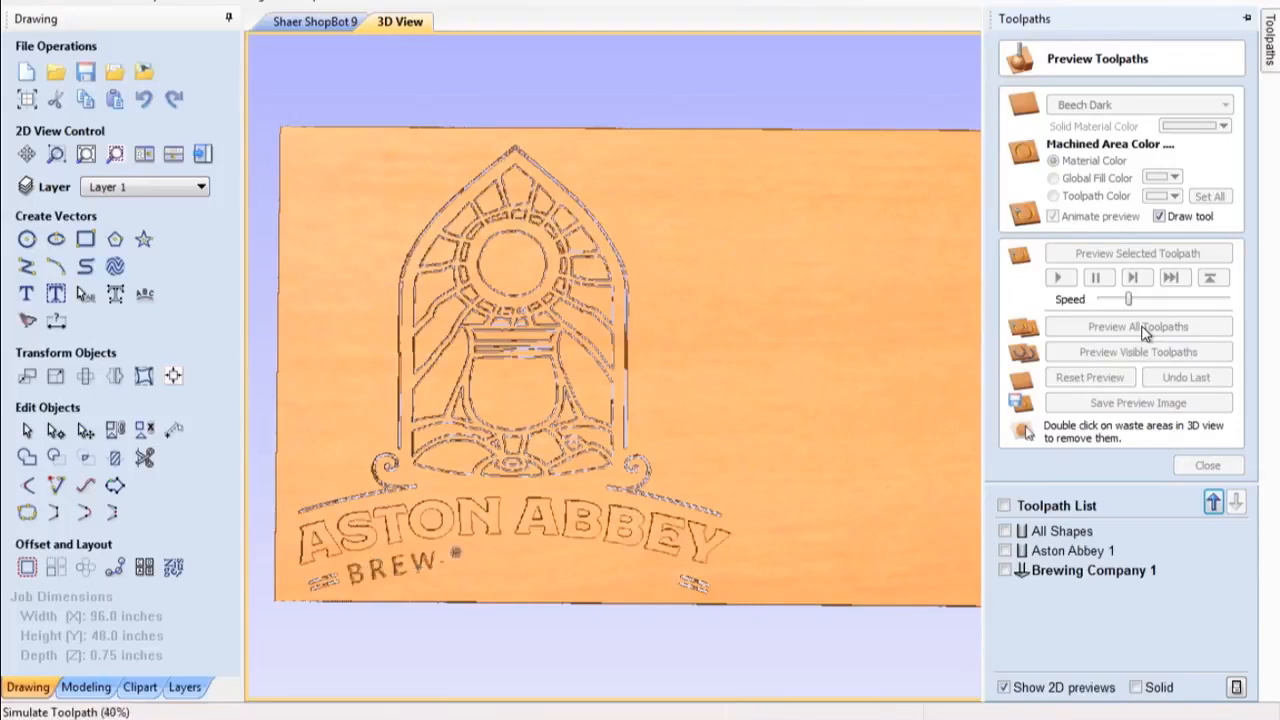
left_click(1136, 326)
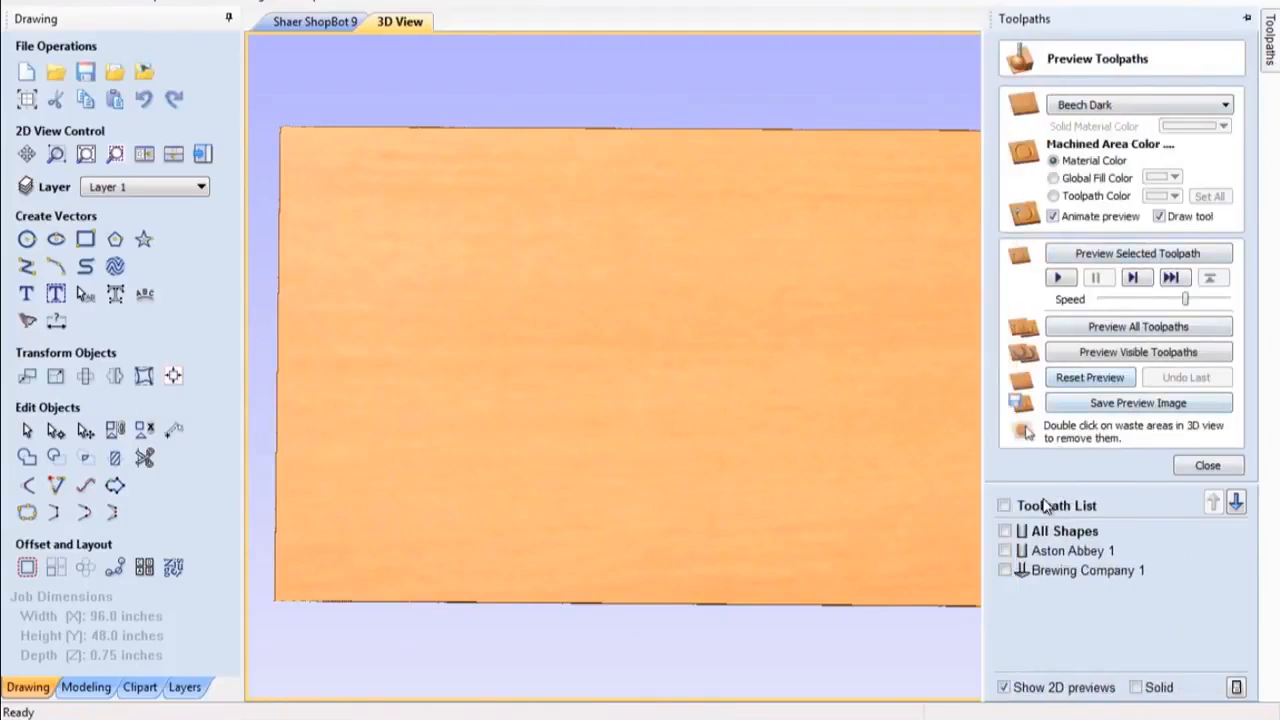
- Tick All Shapes in the Toolpath List so every toolpath outline is drawn in the 3D view
left_click(1004, 532)
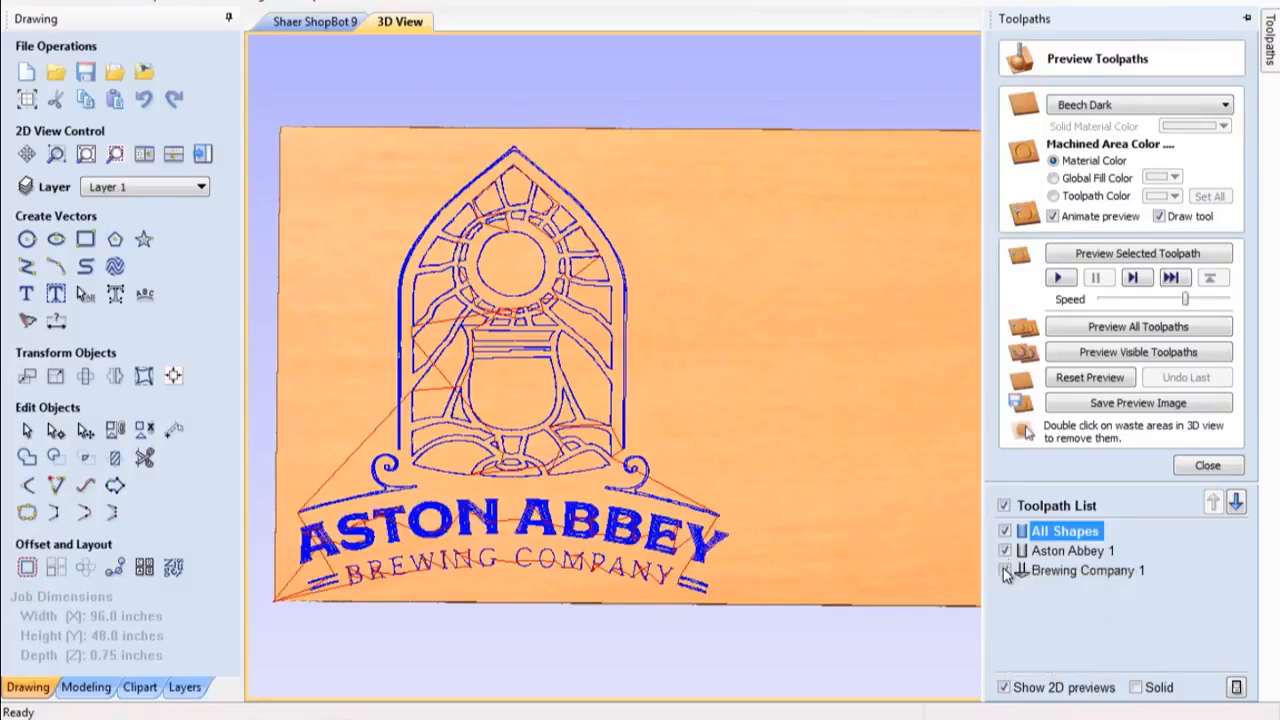
left_click(1004, 570)
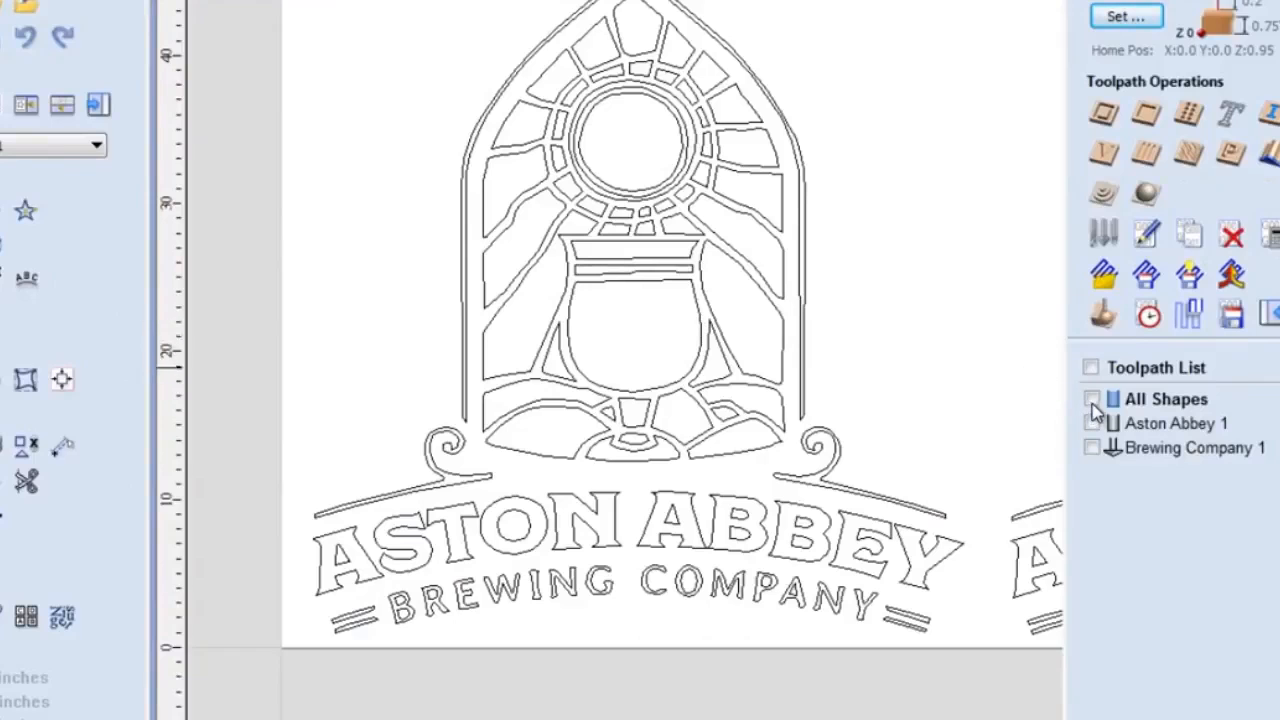
- Select All Shapes and show its toolpaths with direction arrows over the 2D design, then return to the 3D view
left_click(1166, 400)
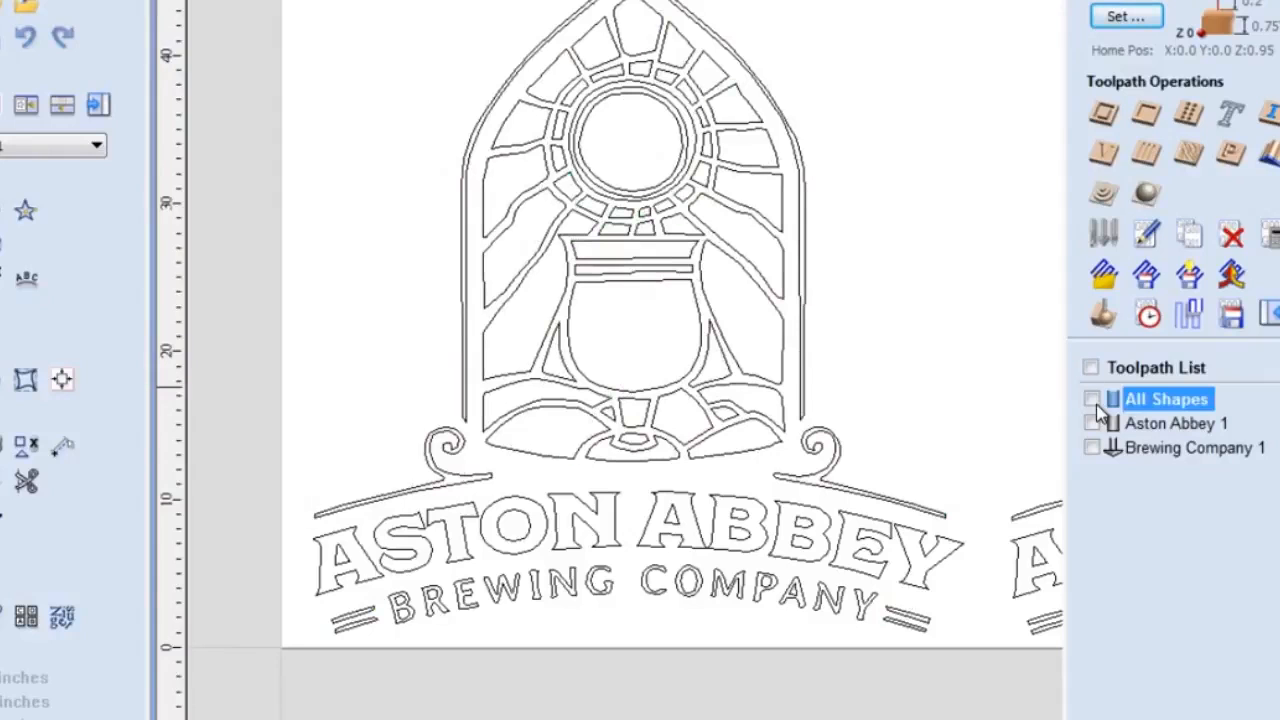
left_click(1092, 400)
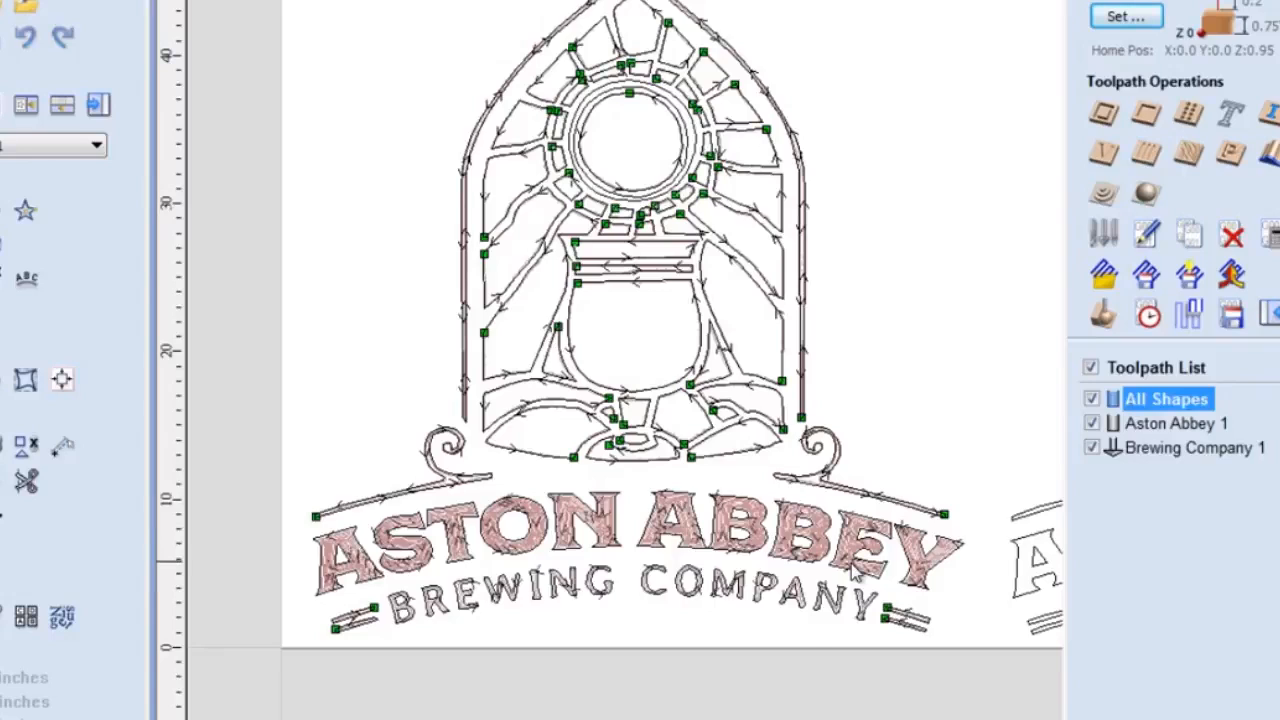
mouse_move(810, 622)
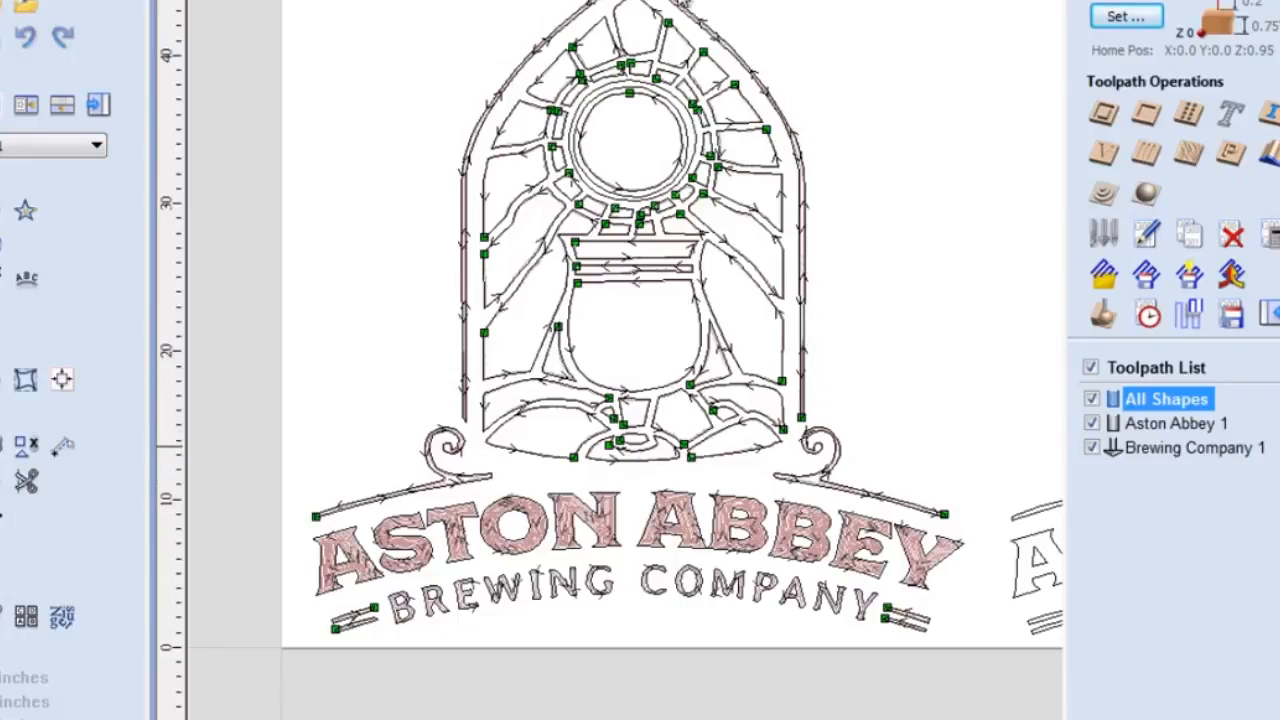
mouse_move(480, 410)
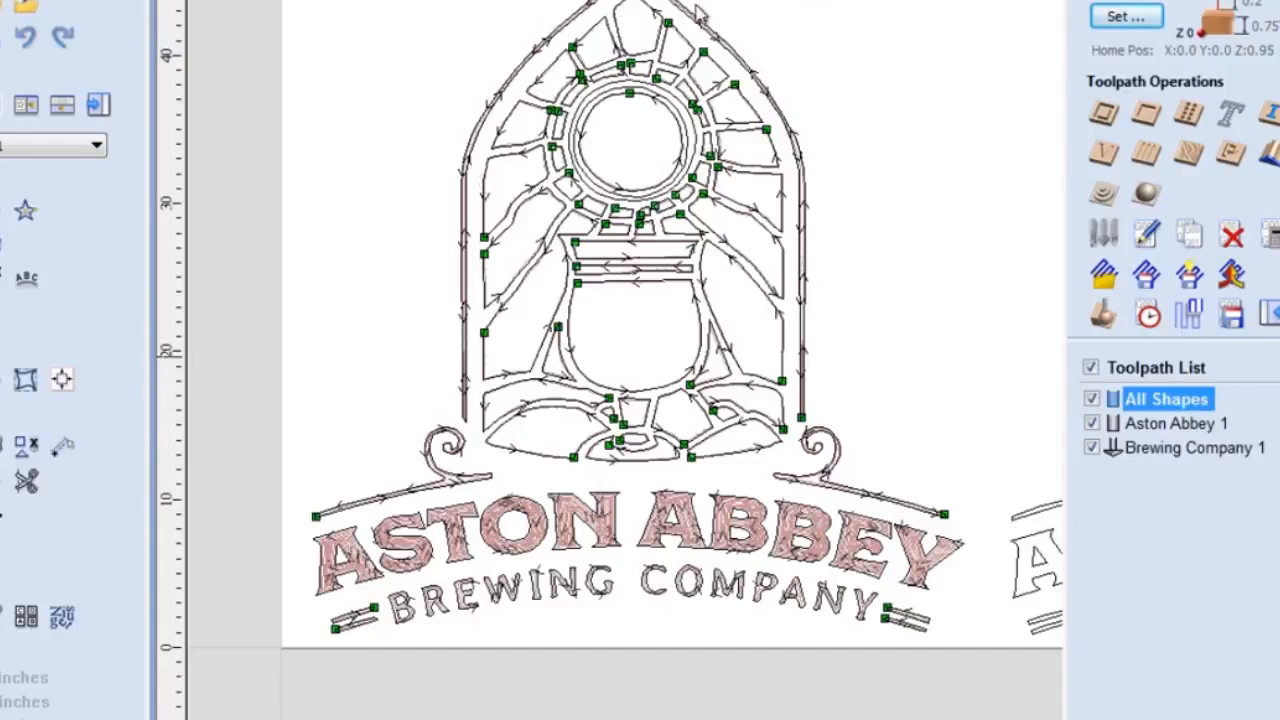
mouse_move(536, 548)
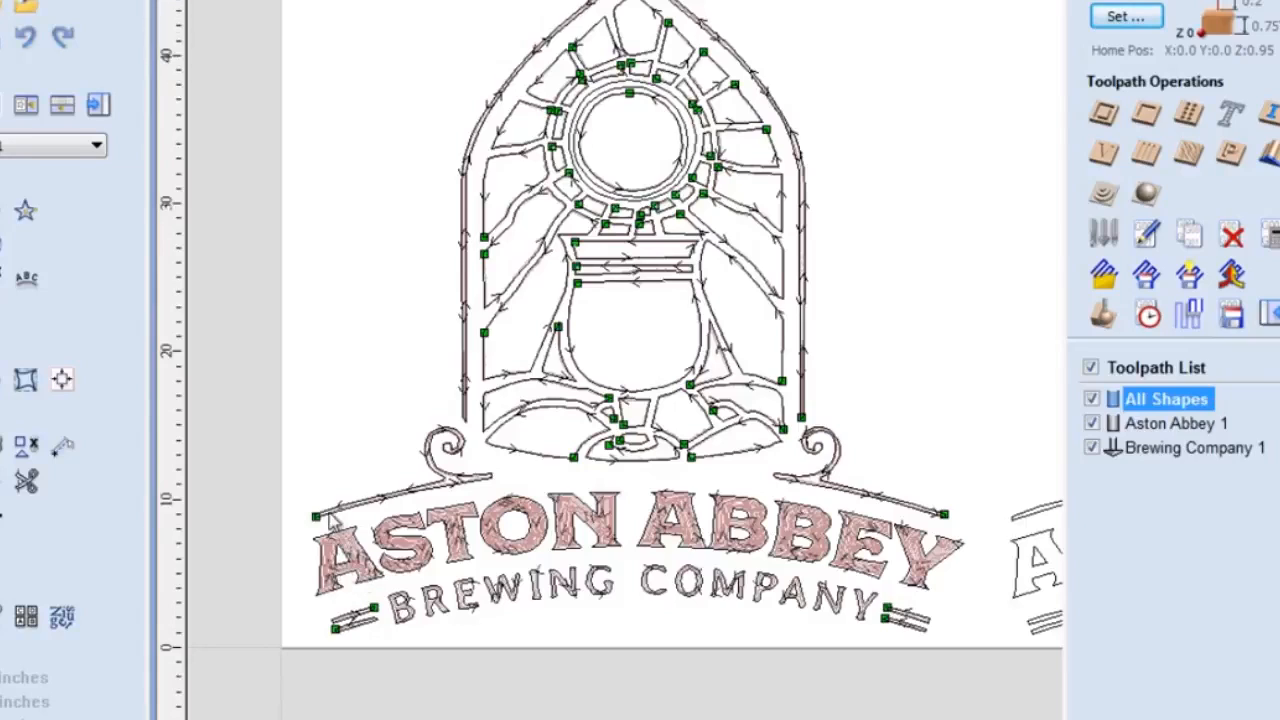
mouse_move(416, 618)
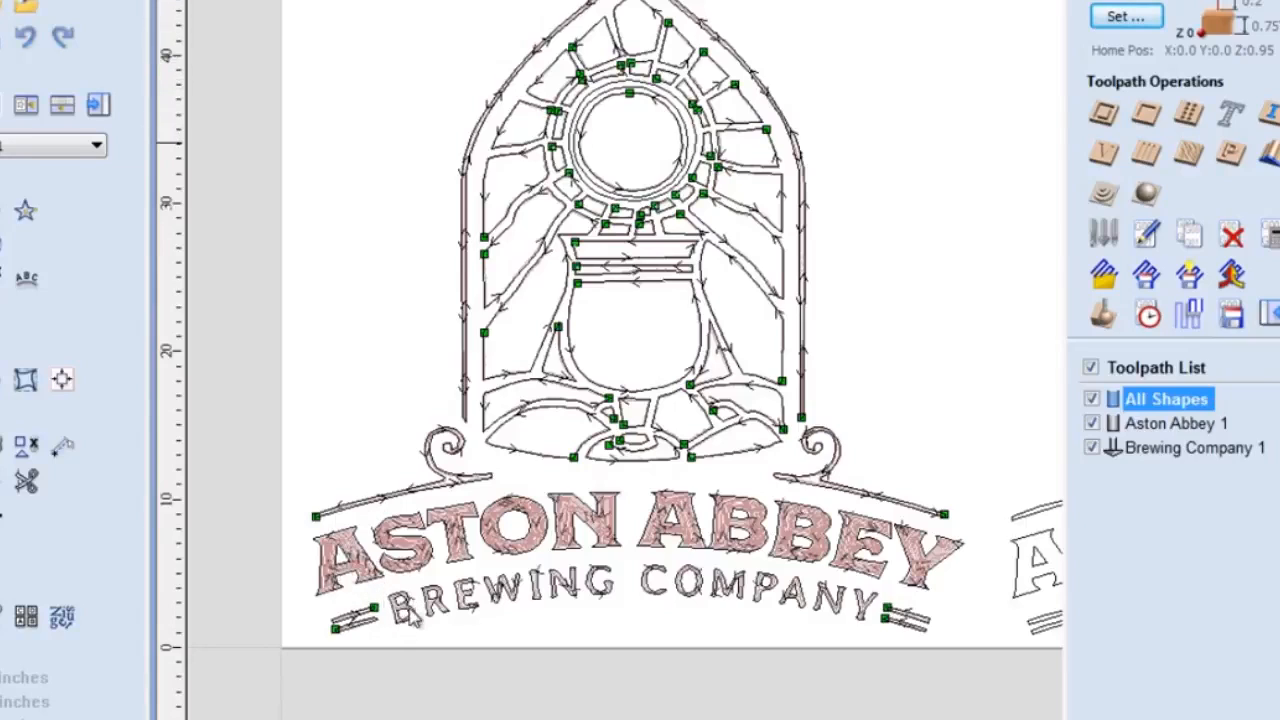
left_click(378, 16)
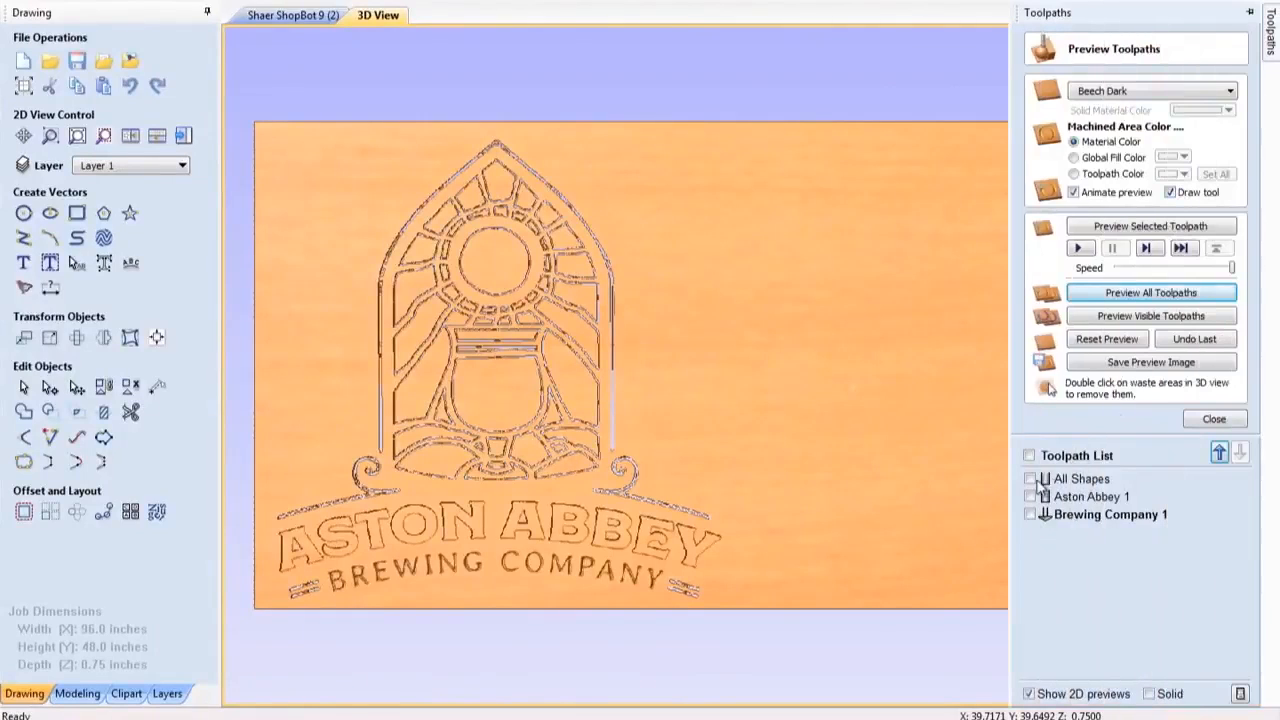
- Replay the preview, choose the ShopBot post processor and start saving the All Shapes toolpath to file
left_click(1030, 478)
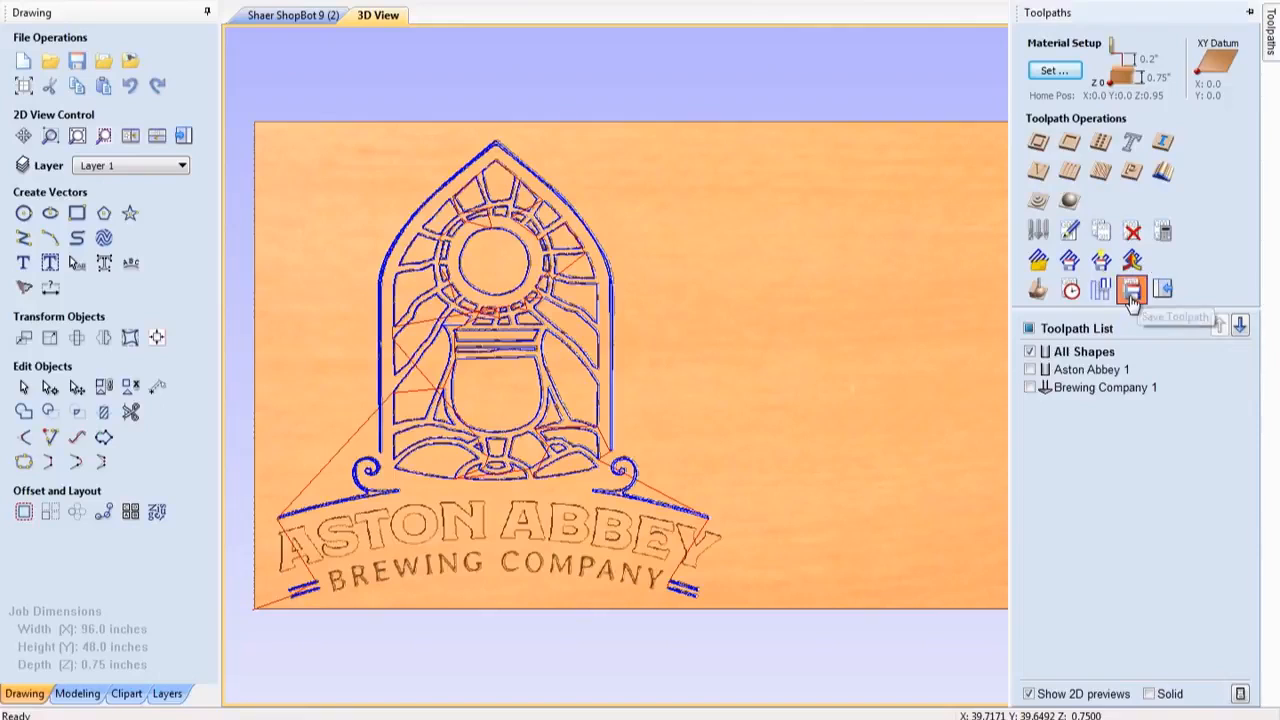
left_click(1132, 288)
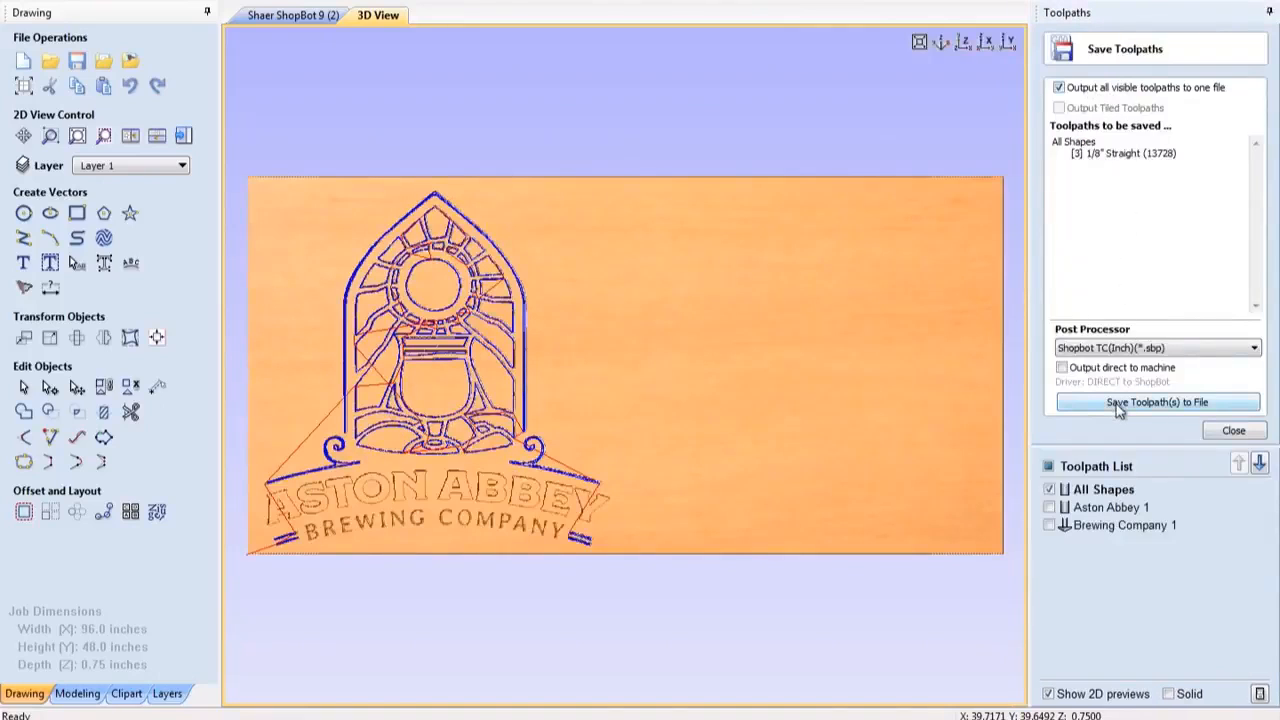
left_click(1156, 402)
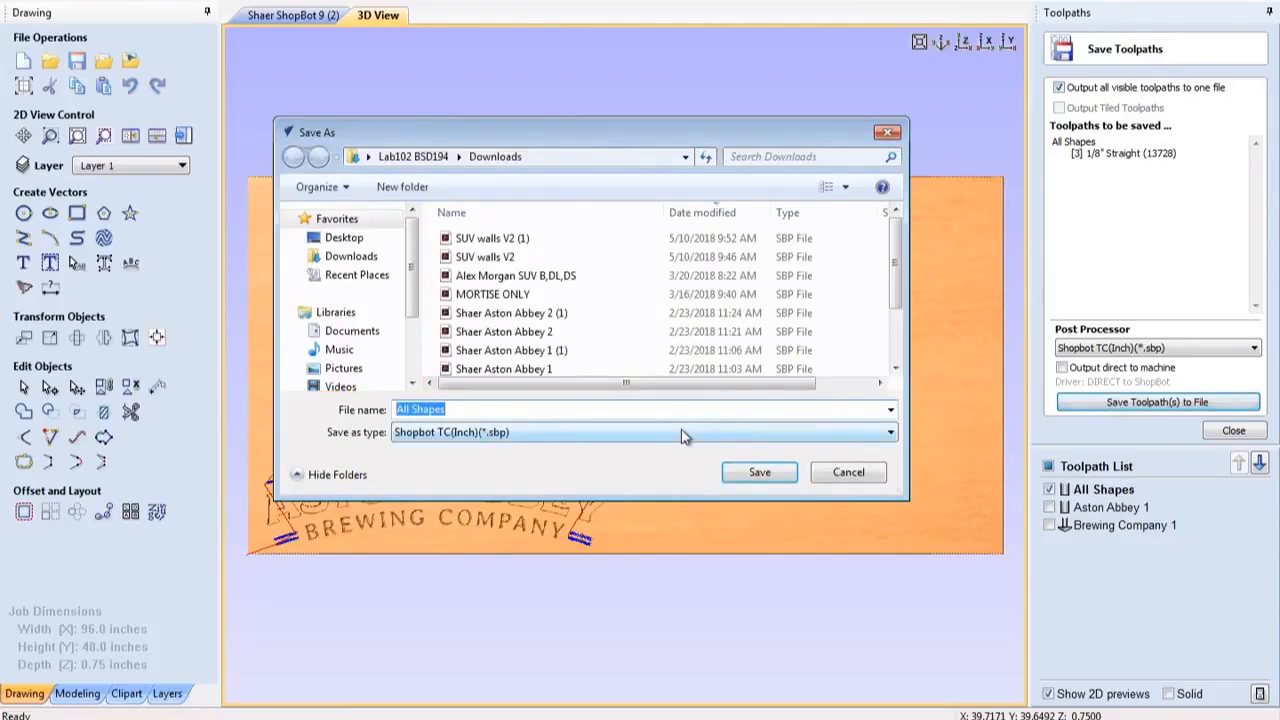